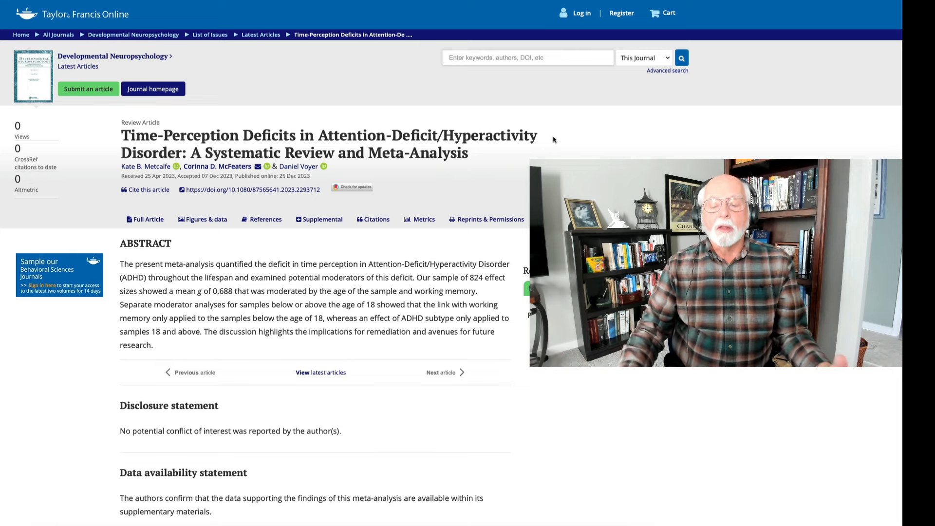
Read through the testosterone hypofunction article, then return to its title, authors and abstract
scroll("up", 3)
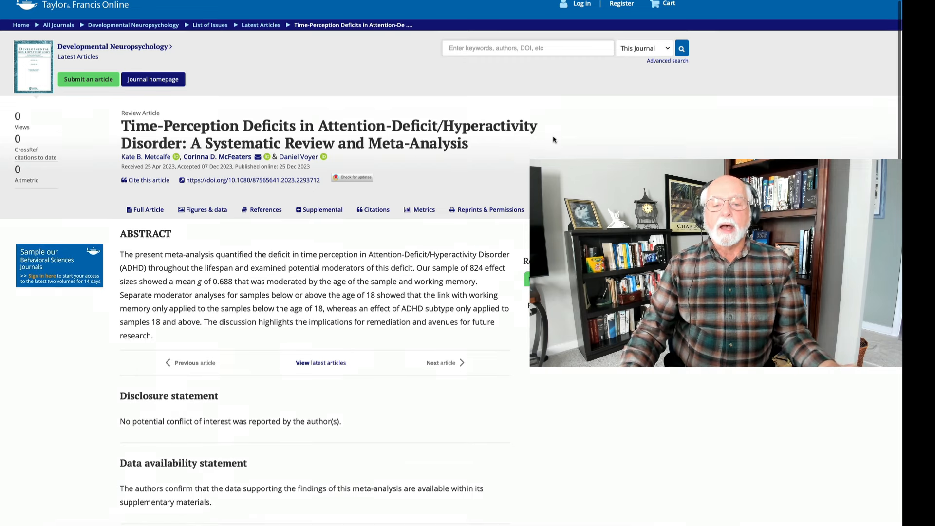
scroll("down", 3)
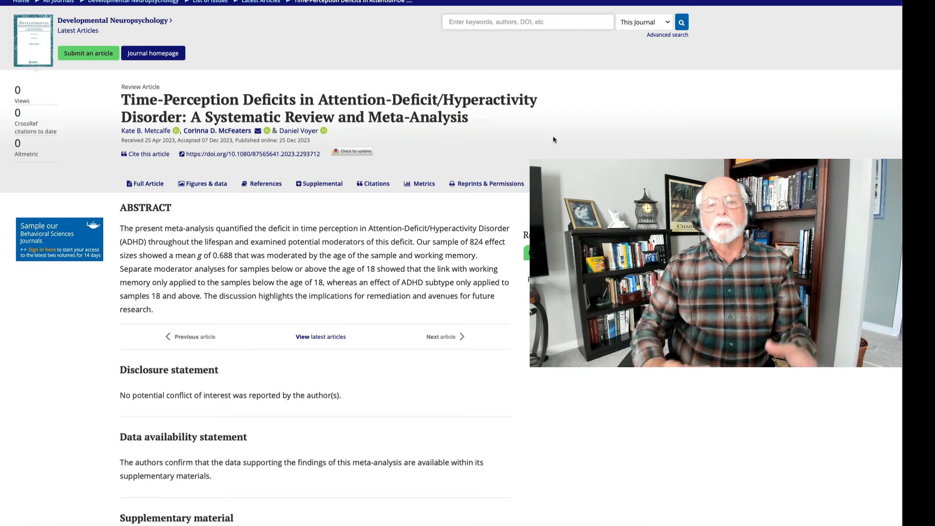
mouse_move(471, 173)
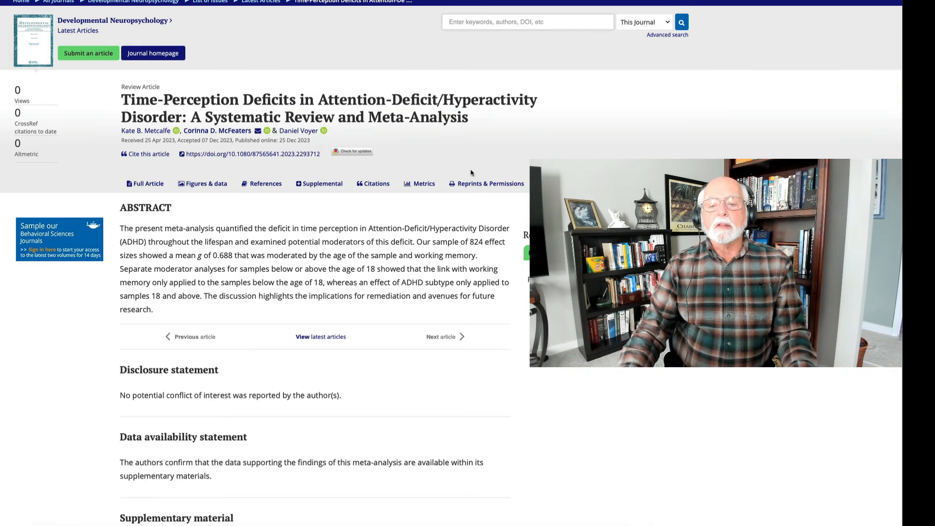
scroll("down", 3)
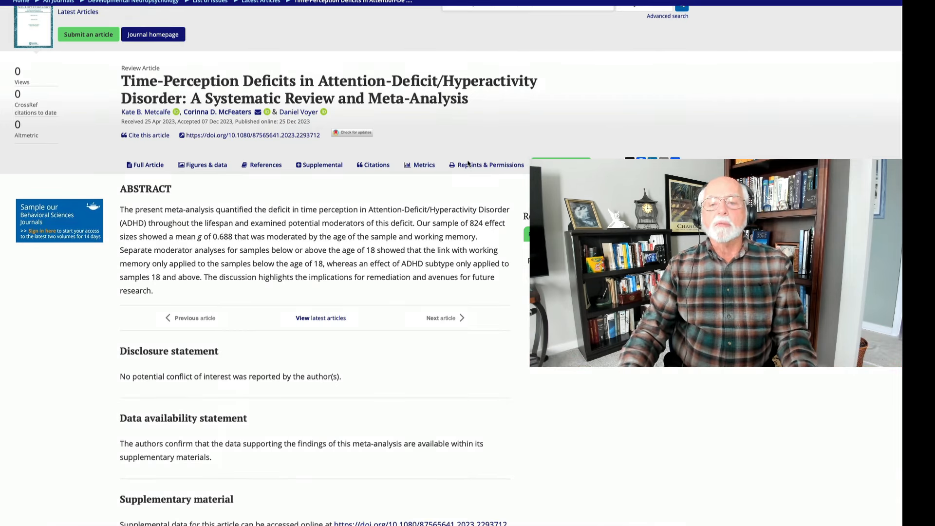
mouse_move(473, 145)
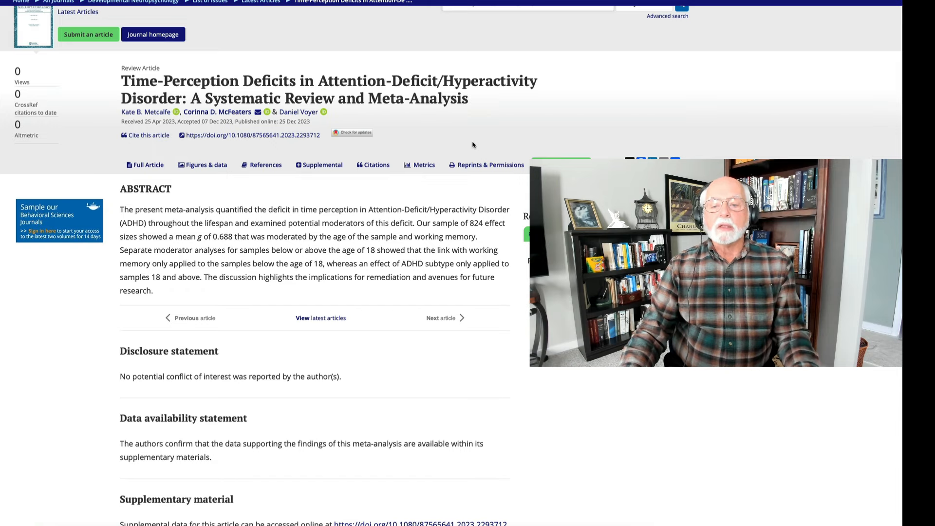
scroll("up", 3)
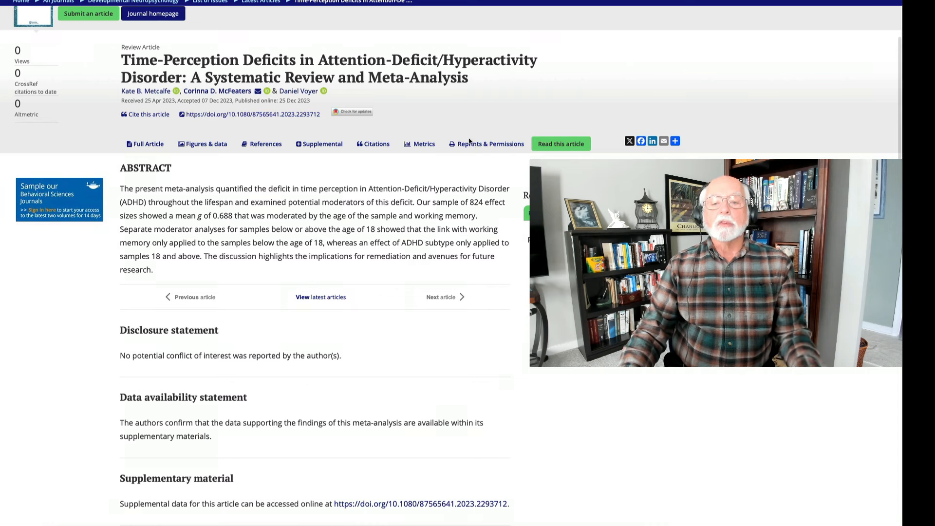
mouse_move(429, 127)
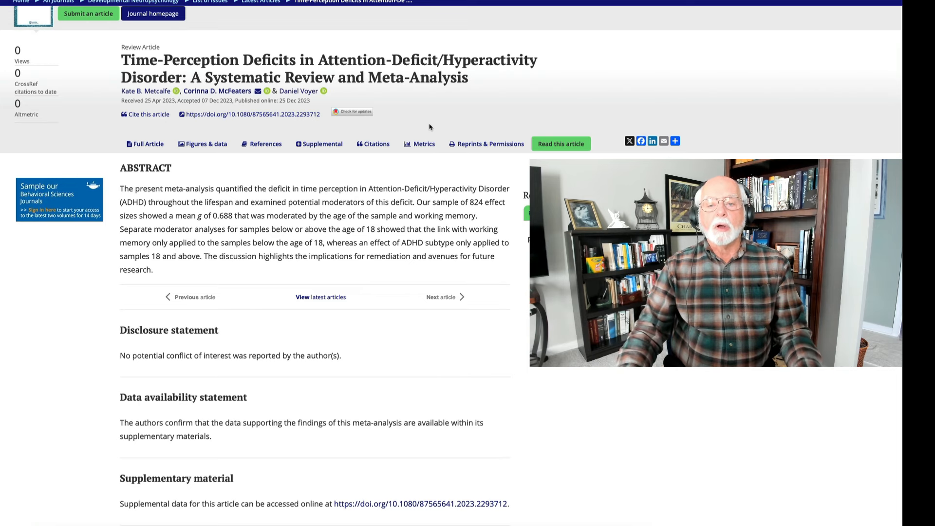
mouse_move(435, 121)
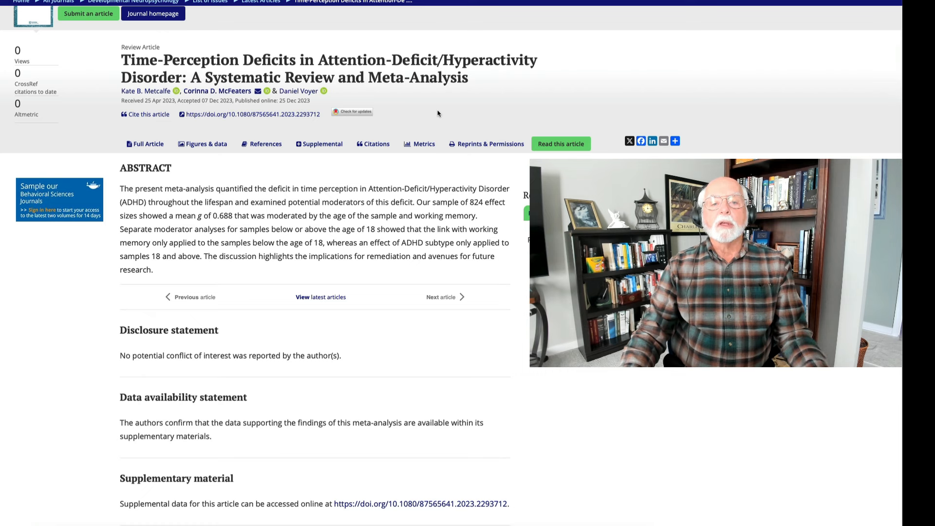
mouse_move(436, 117)
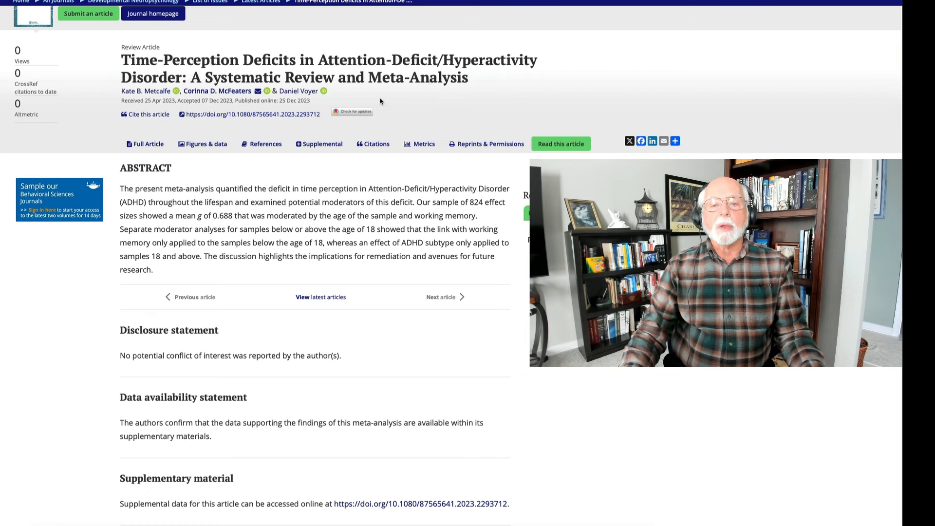
mouse_move(155, 41)
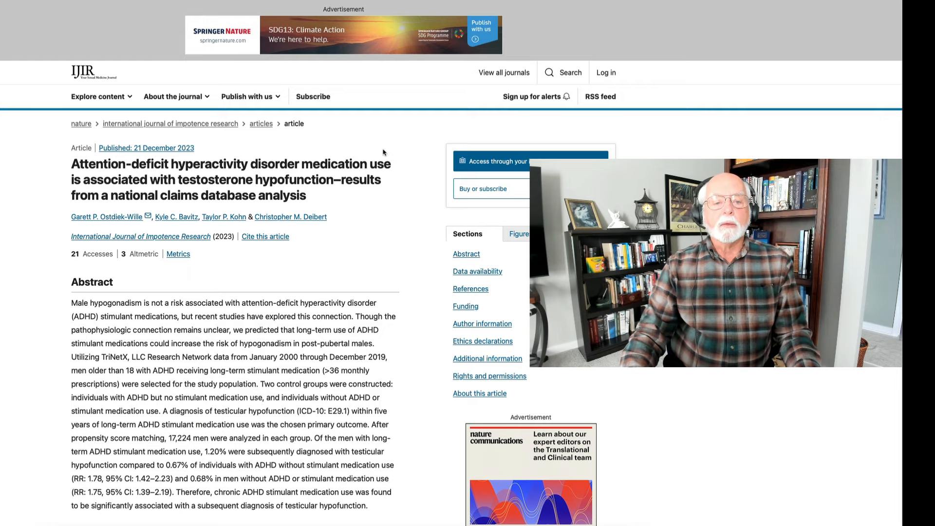
scroll("down", 3)
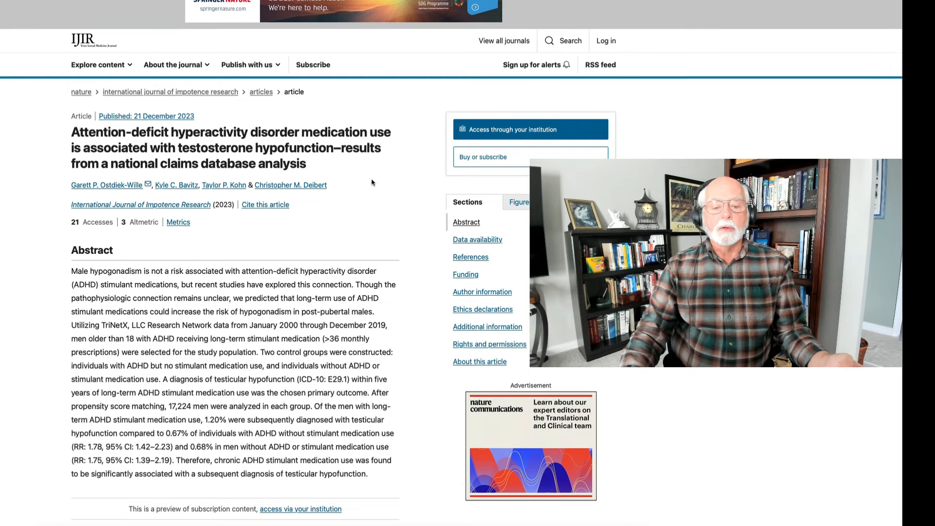
scroll("down", 3)
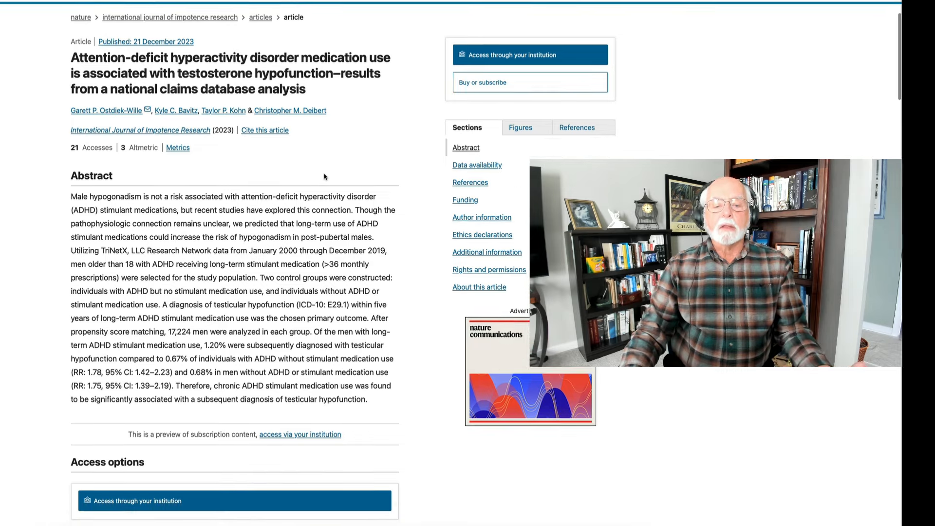
scroll("down", 3)
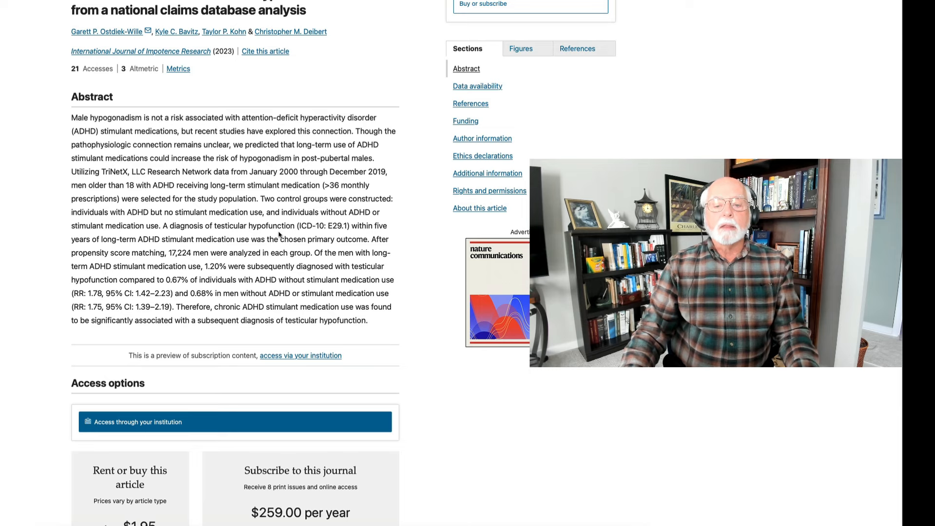
scroll("down", 3)
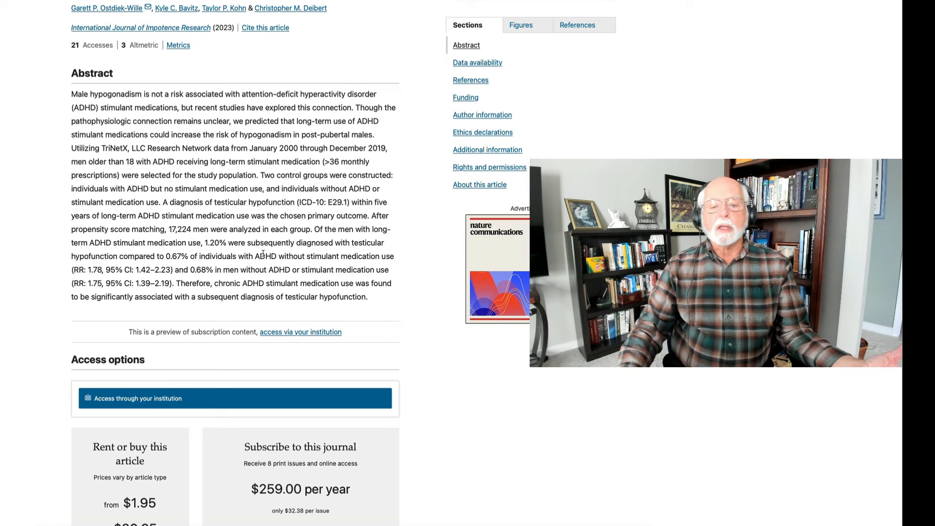
scroll("down", 3)
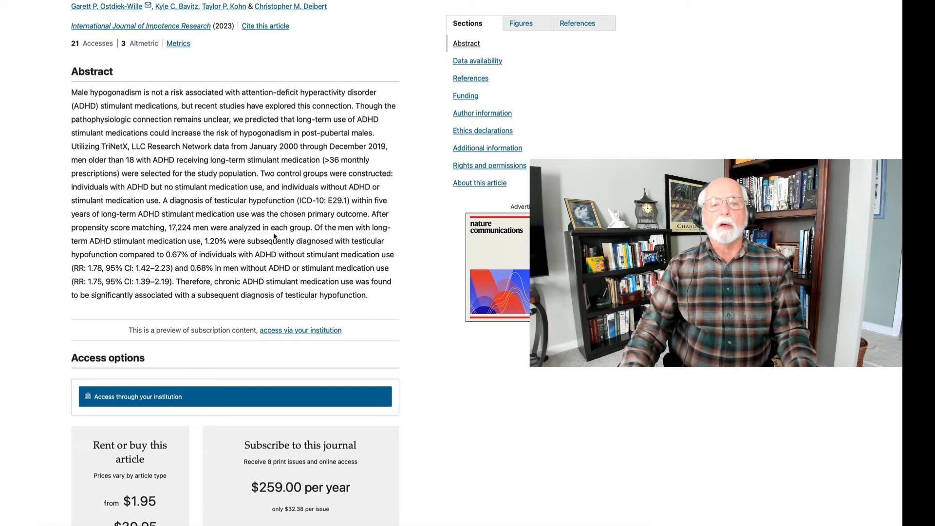
scroll("up", 3)
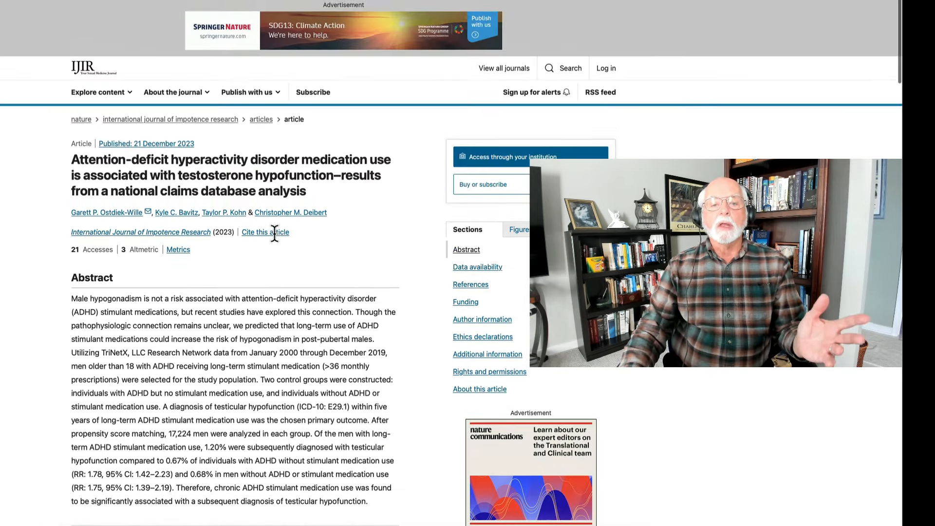
mouse_move(312, 233)
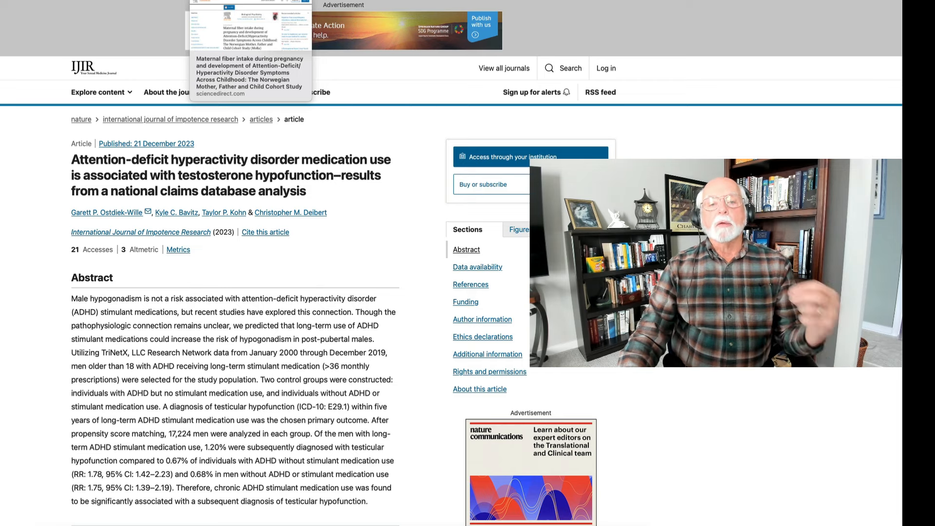
Switch to the Biological Psychiatry maternal fiber article and scroll to its Methods and Results
left_click(249, 74)
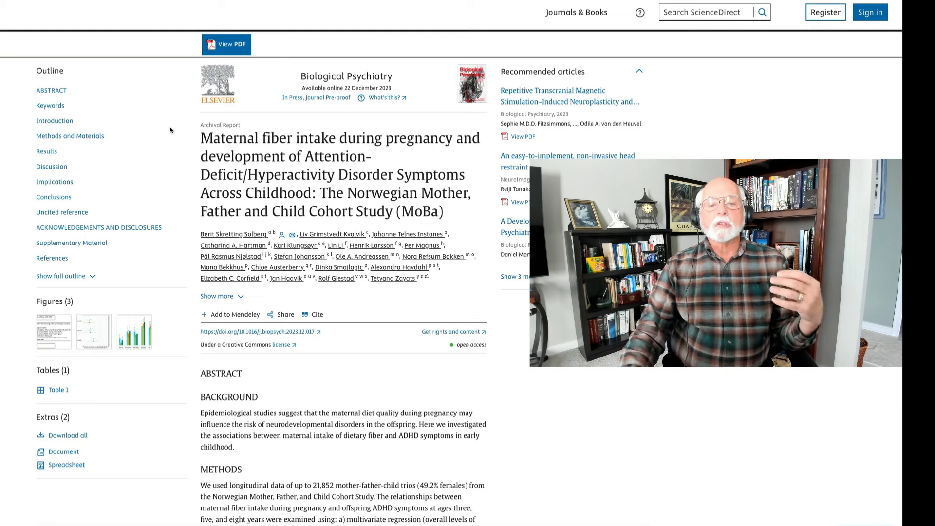
scroll("down", 3)
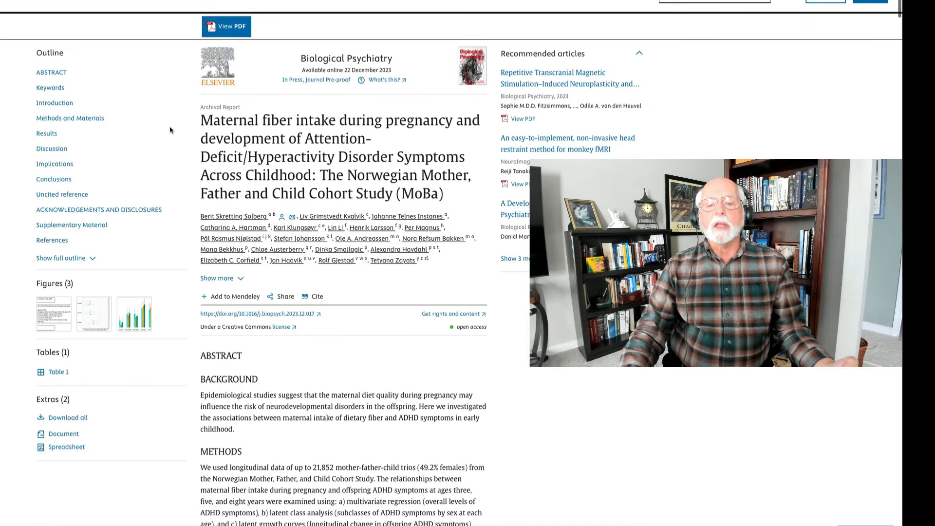
scroll("down", 3)
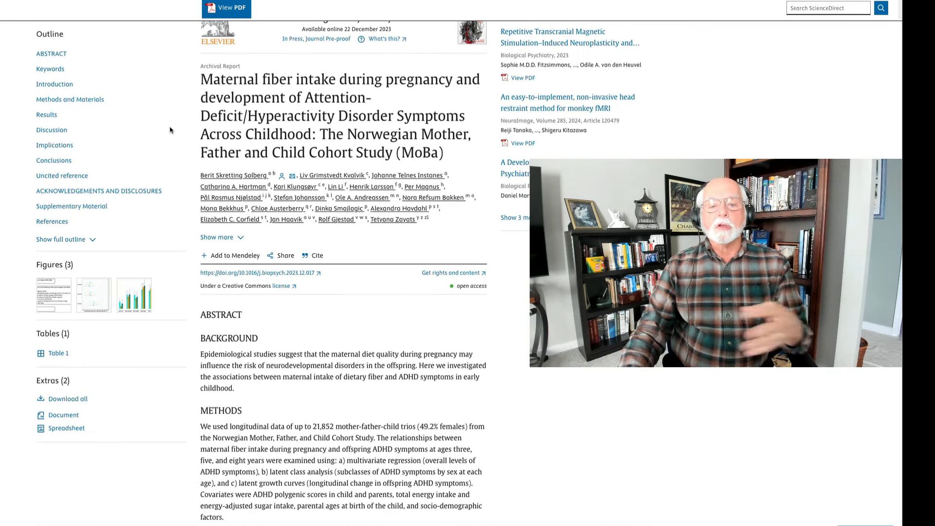
scroll("down", 3)
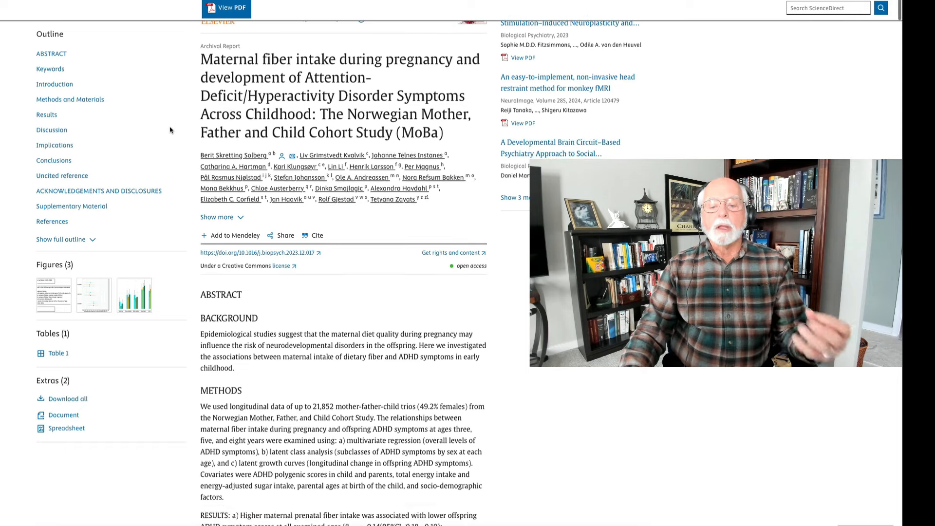
scroll("down", 3)
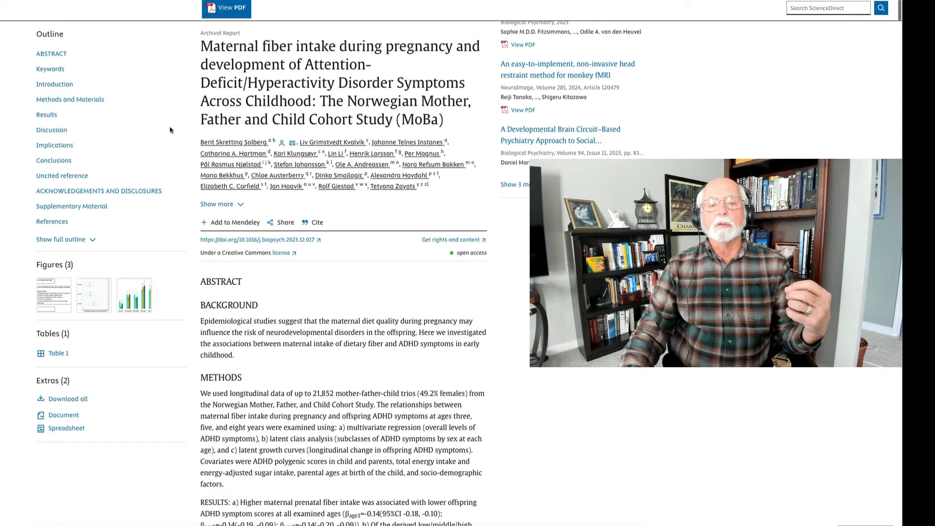
scroll("up", 3)
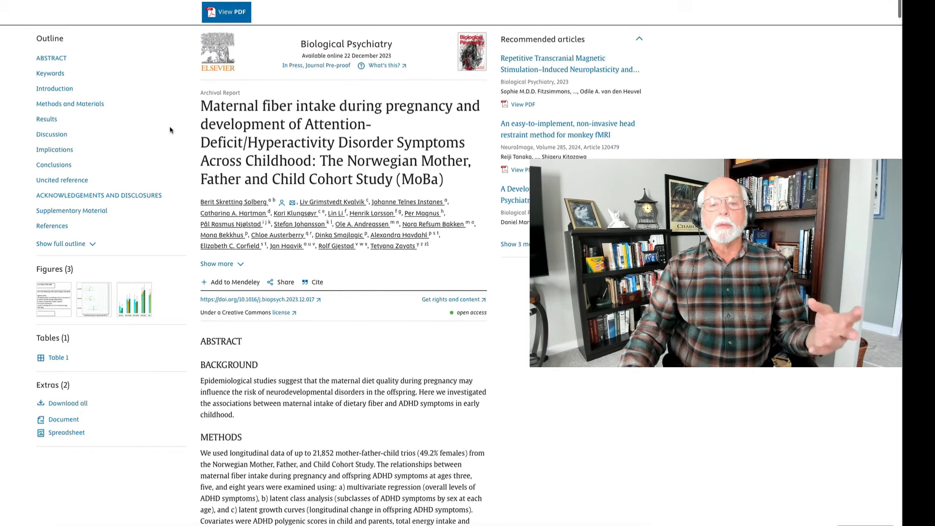
scroll("down", 3)
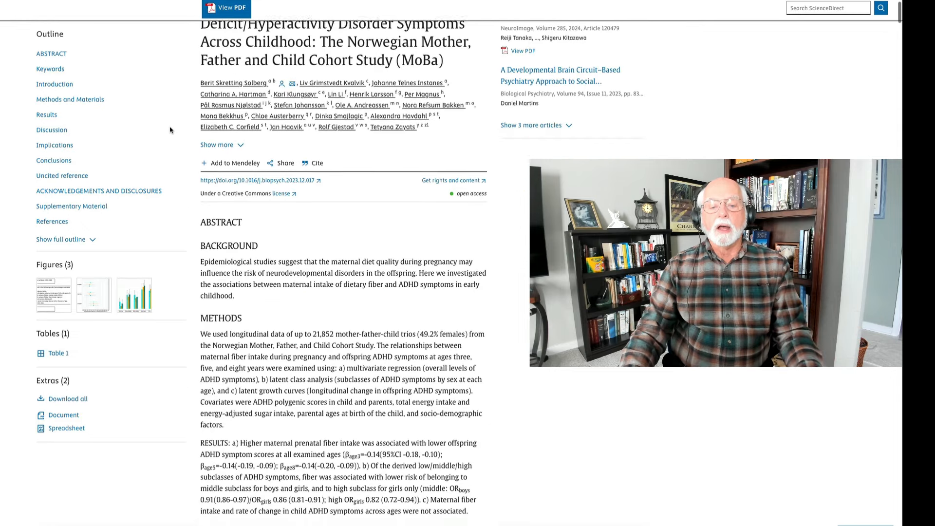
scroll("down", 3)
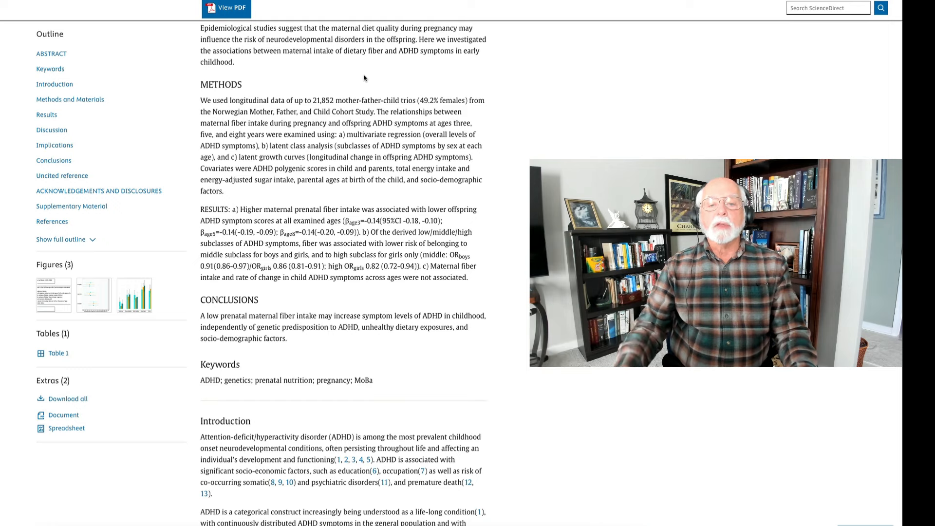
mouse_move(358, 94)
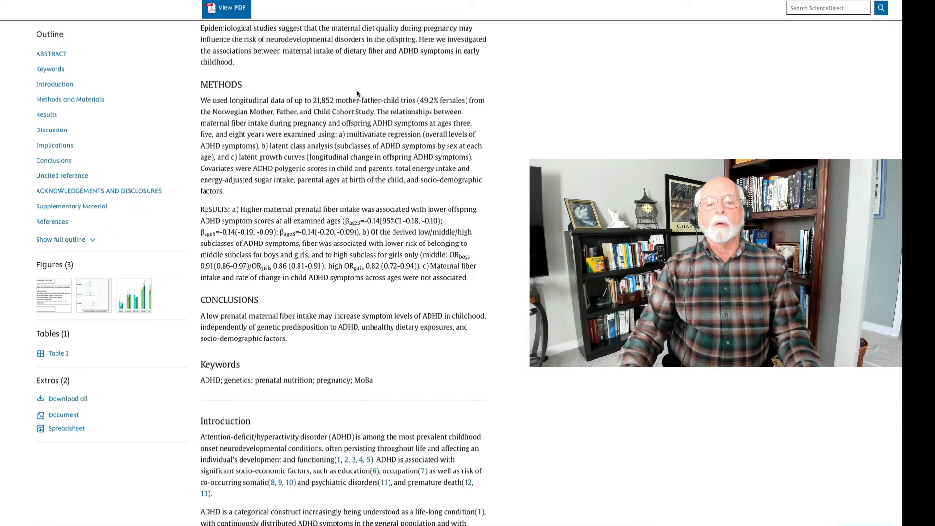
scroll("down", 3)
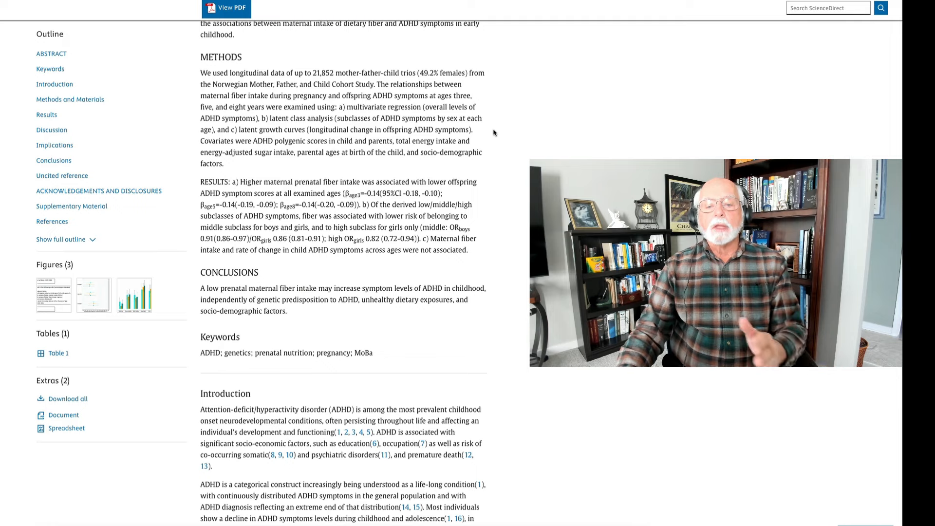
scroll("down", 3)
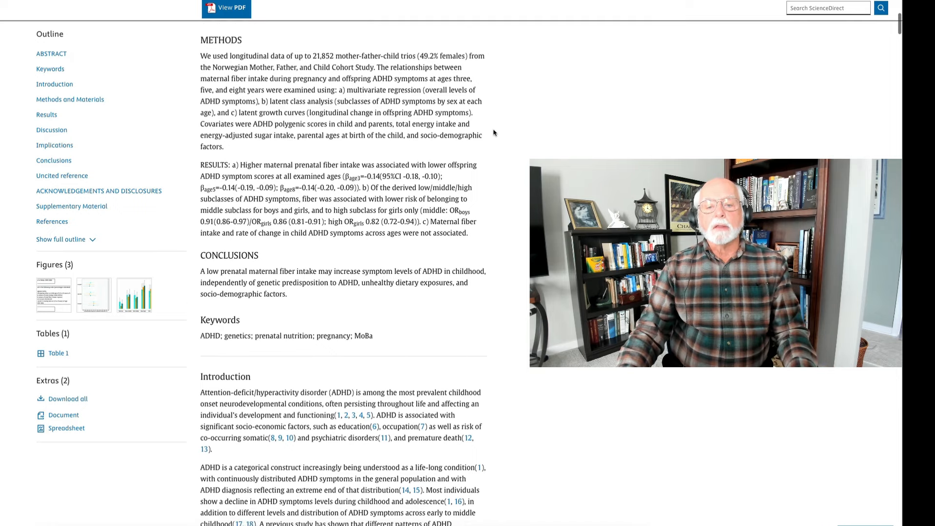
scroll("up", 3)
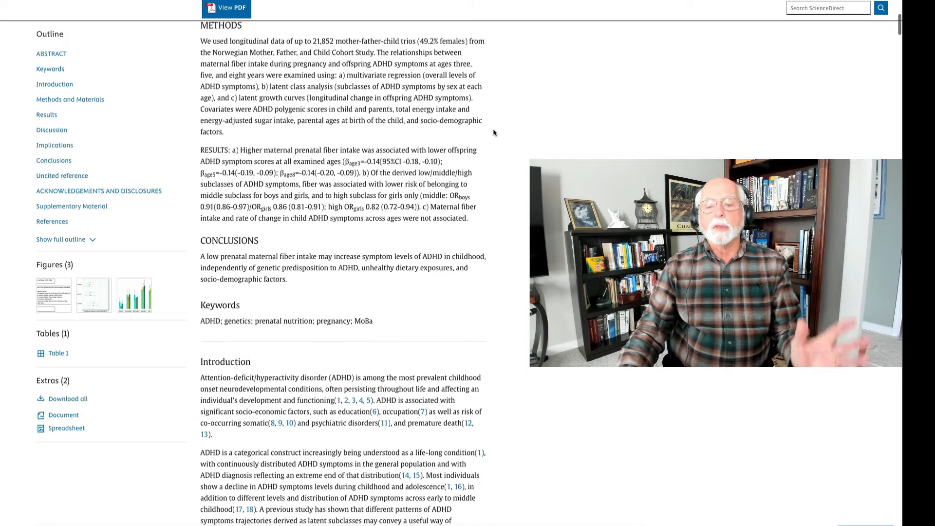
mouse_move(499, 142)
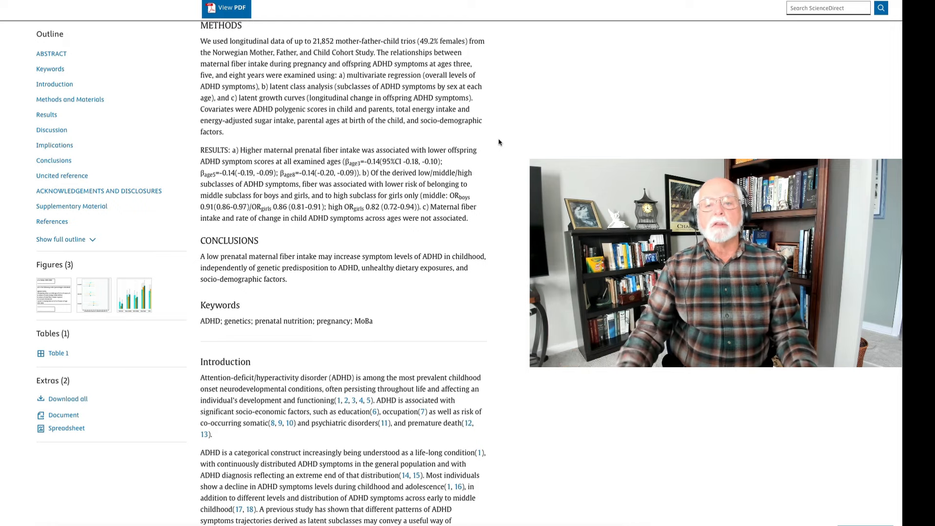
scroll("up", 3)
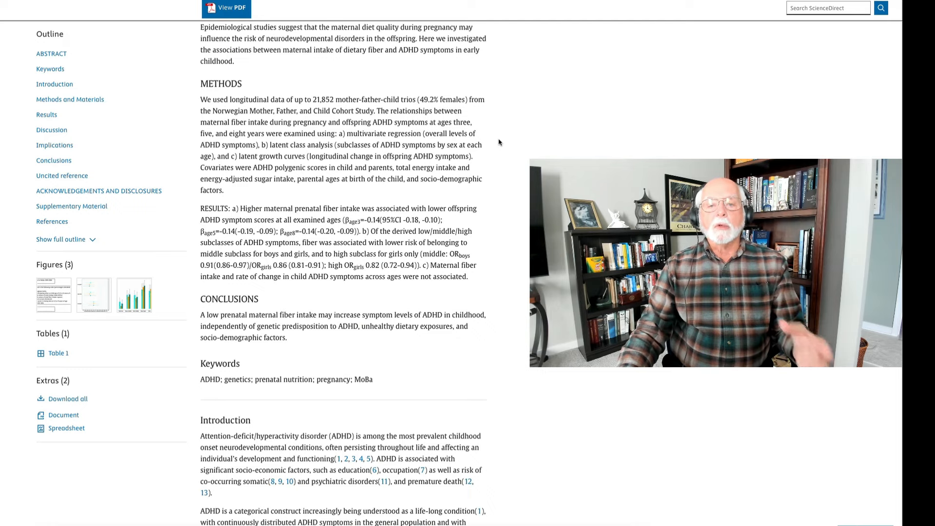
scroll("up", 3)
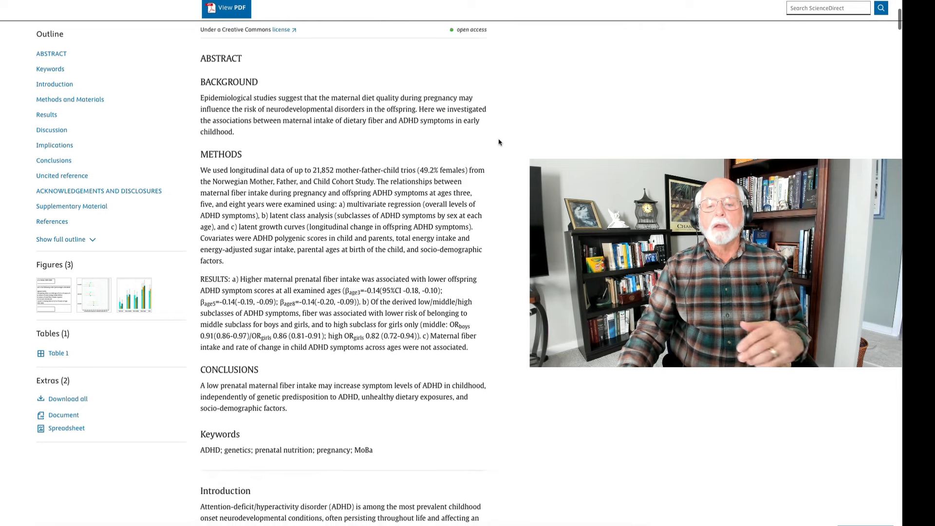
scroll("down", 3)
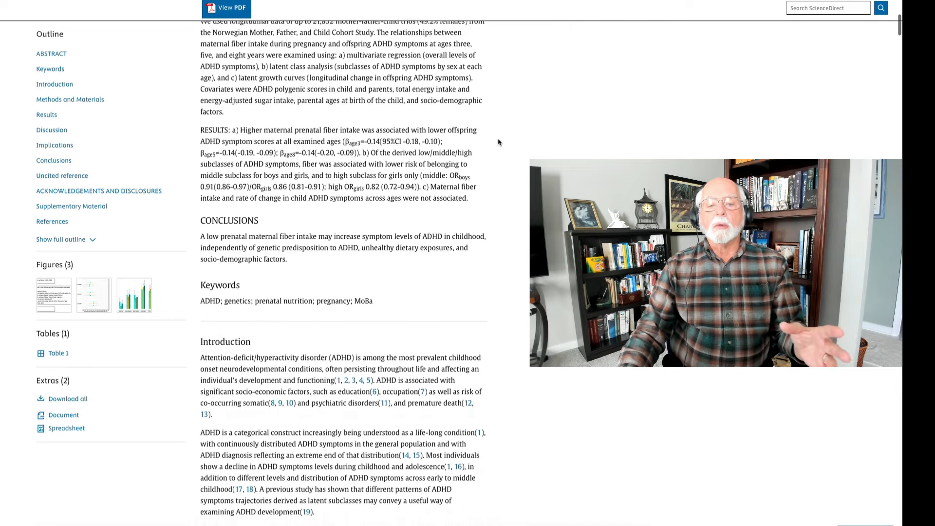
scroll("down", 3)
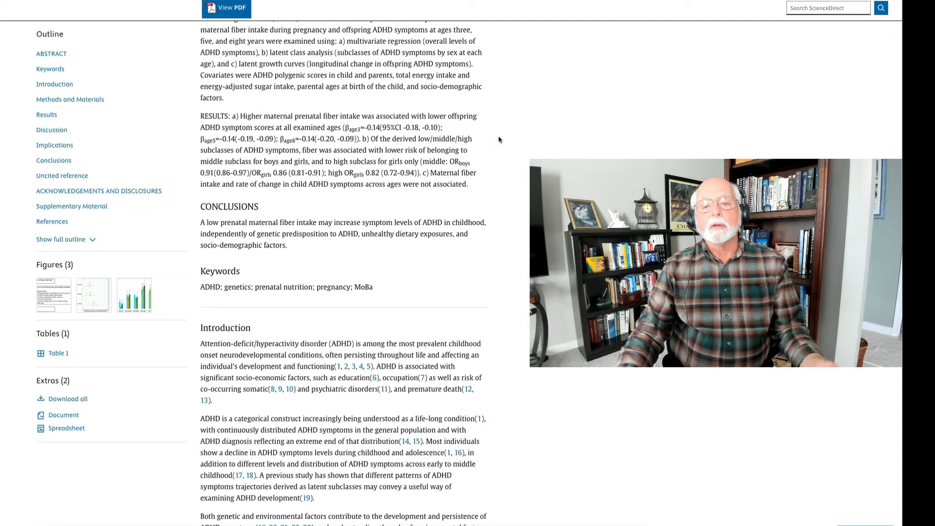
scroll("up", 3)
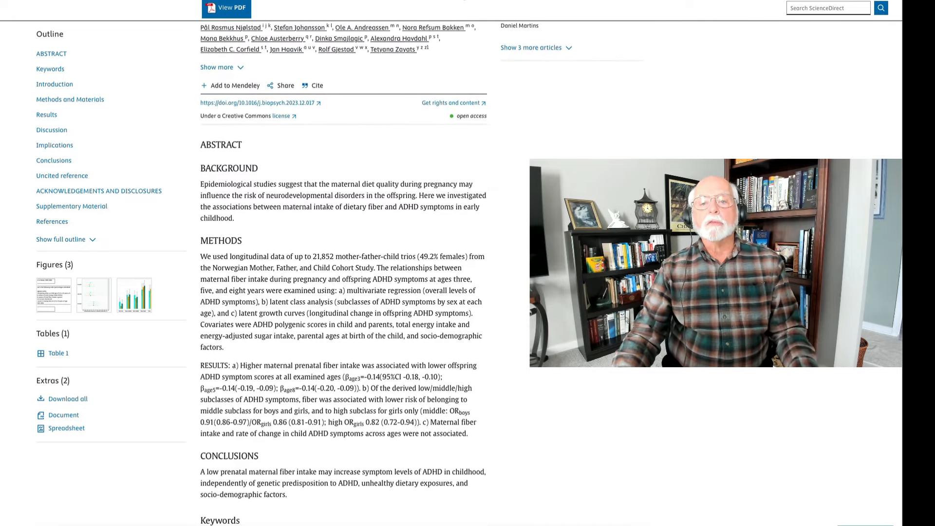
mouse_move(434, 27)
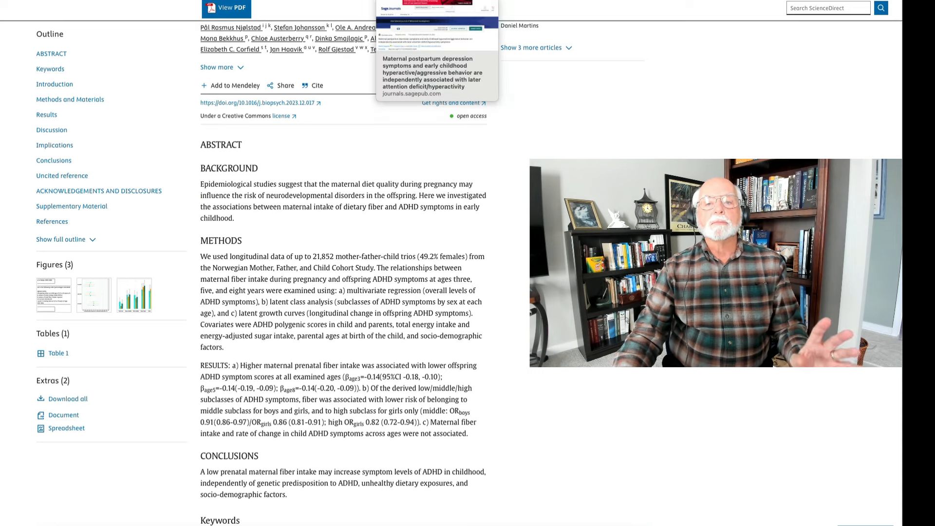
Open the postpartum depression and later ADHD symptoms article and scroll into its abstract
left_click(427, 77)
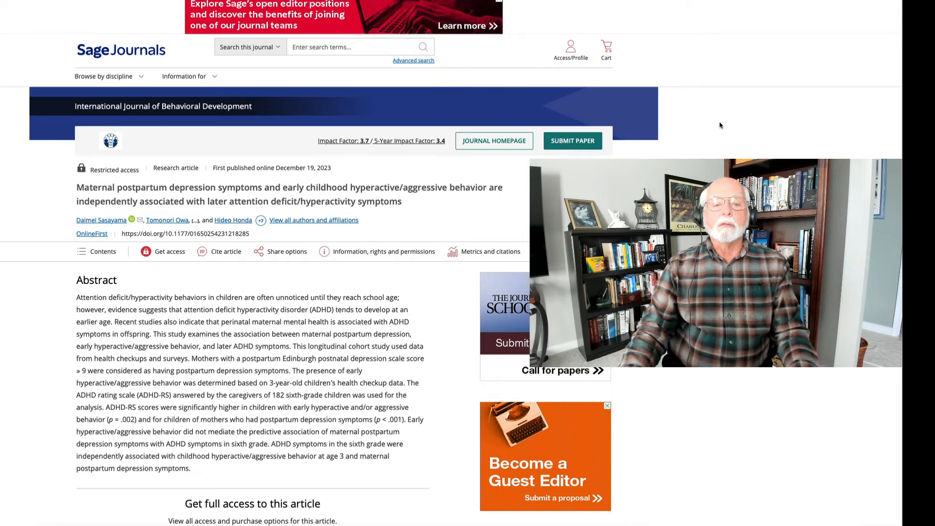
scroll("down", 3)
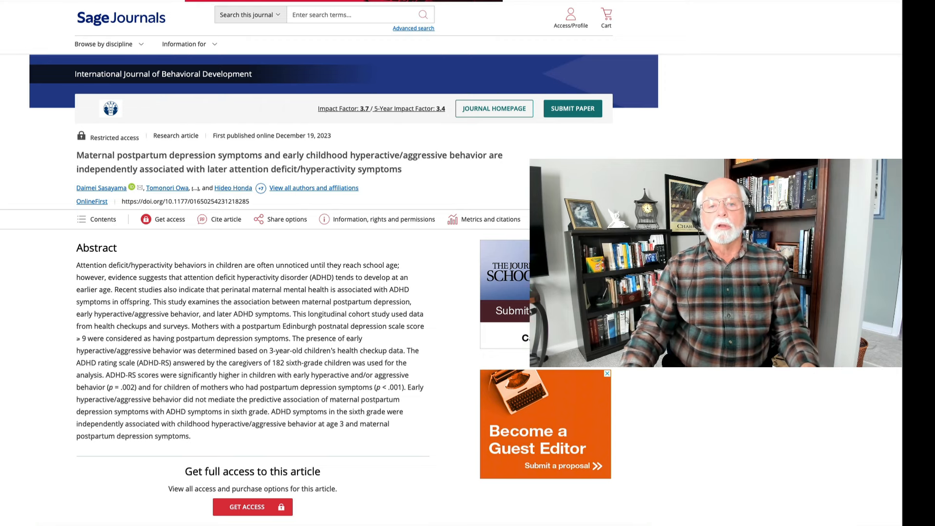
scroll("down", 3)
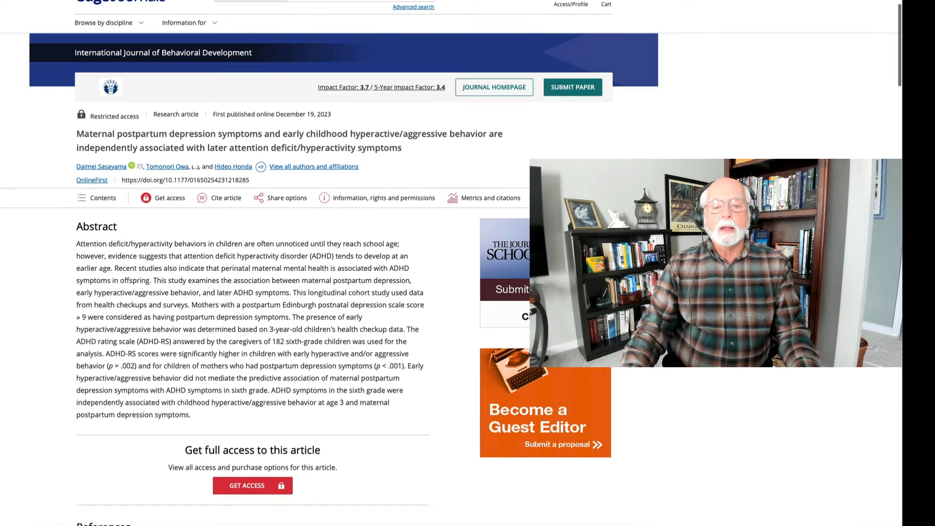
scroll("down", 3)
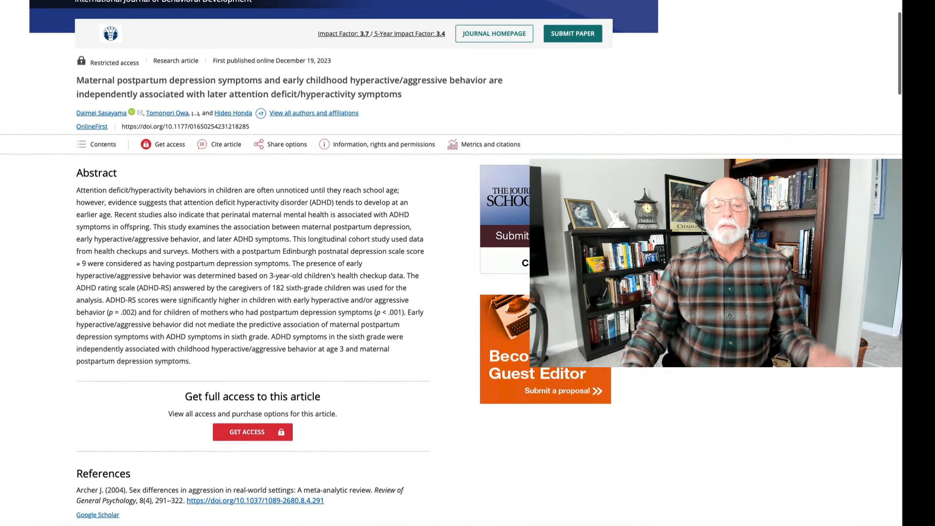
scroll("down", 3)
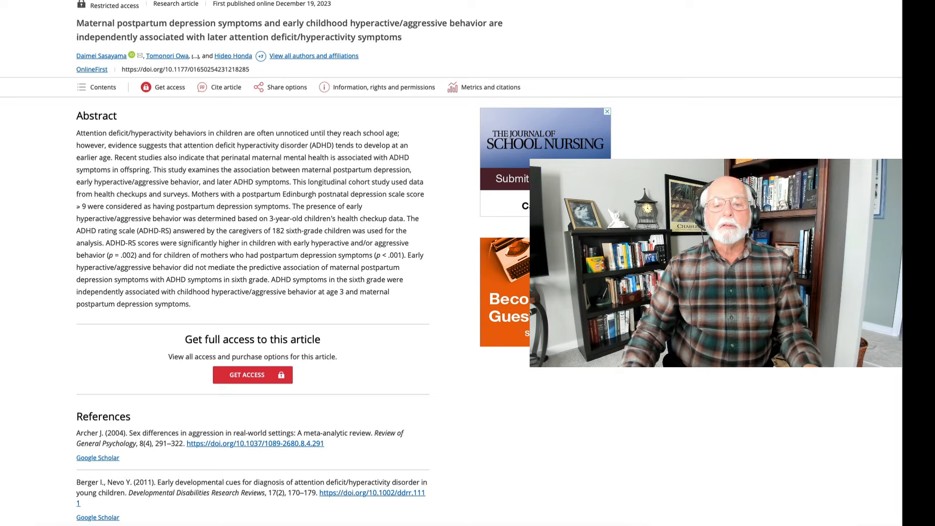
mouse_move(446, 199)
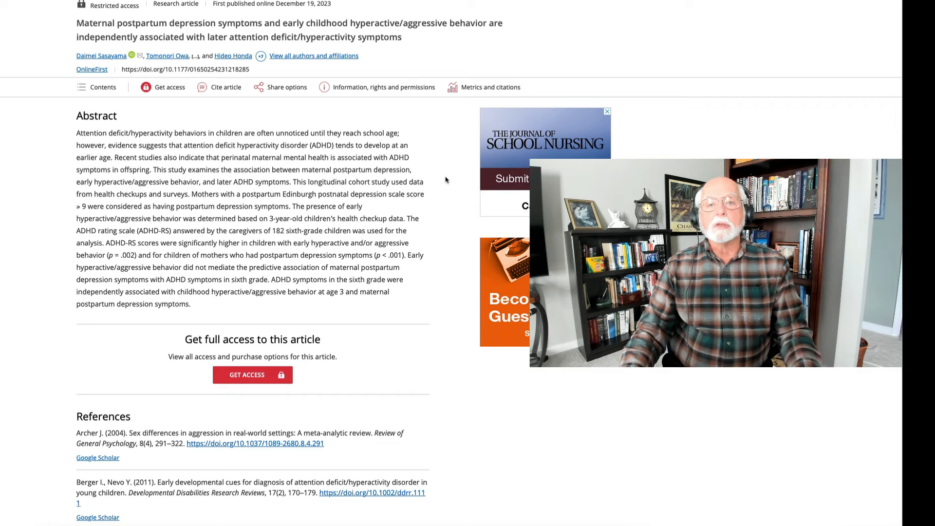
scroll("up", 3)
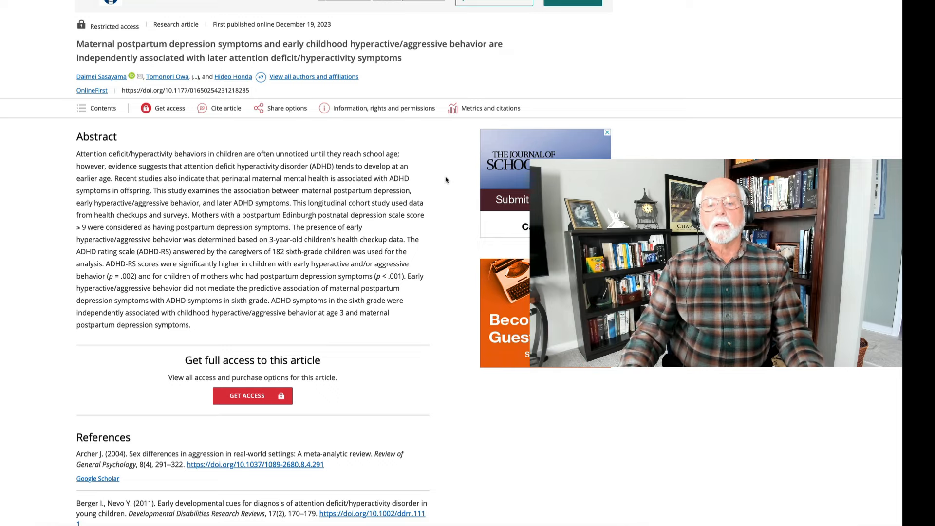
scroll("up", 3)
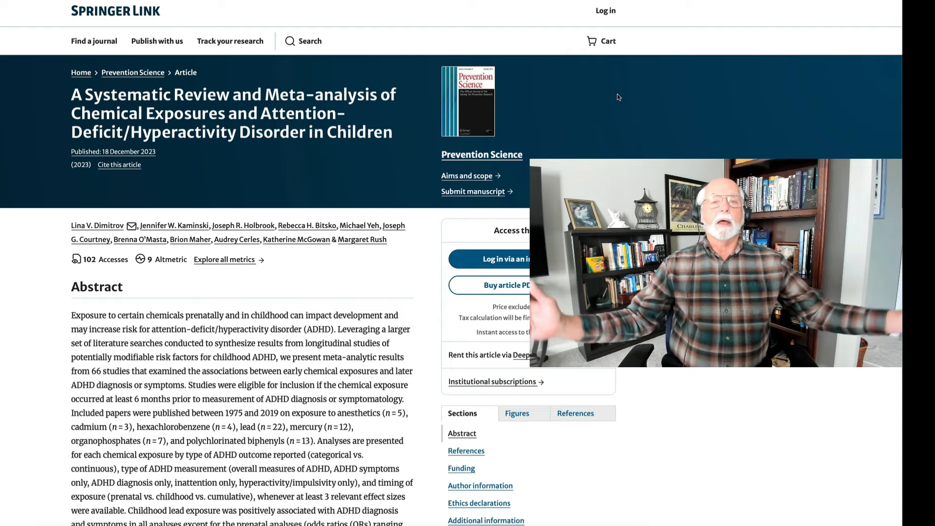
mouse_move(475, 84)
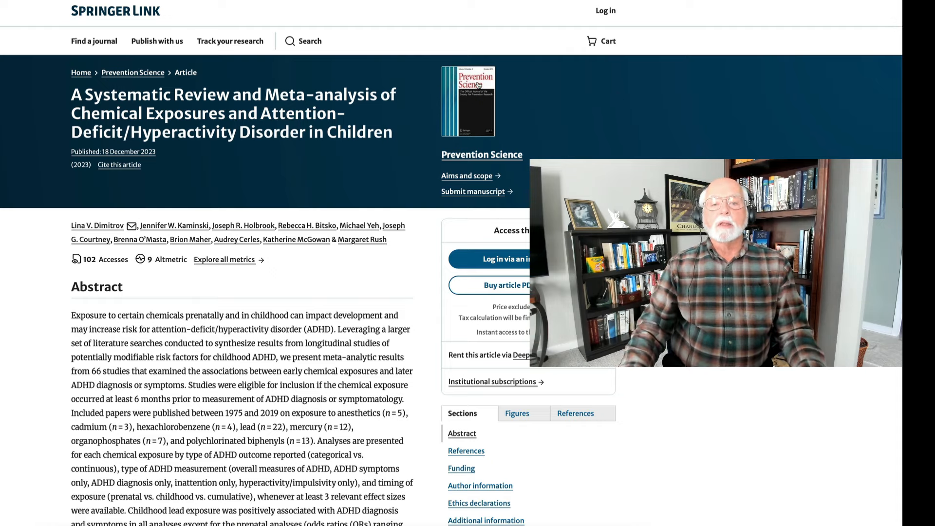
Scroll the chemical exposures meta-analysis page down to the end of its full abstract
scroll("down", 3)
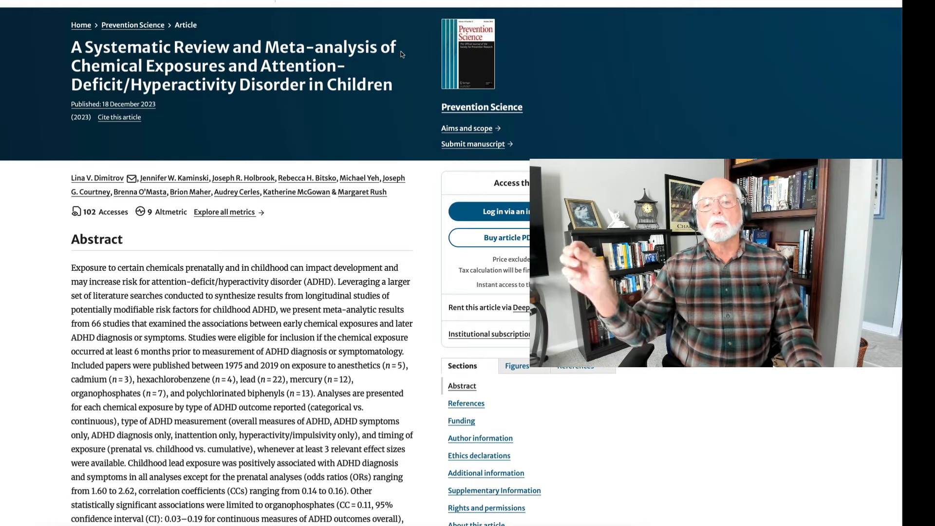
mouse_move(389, 123)
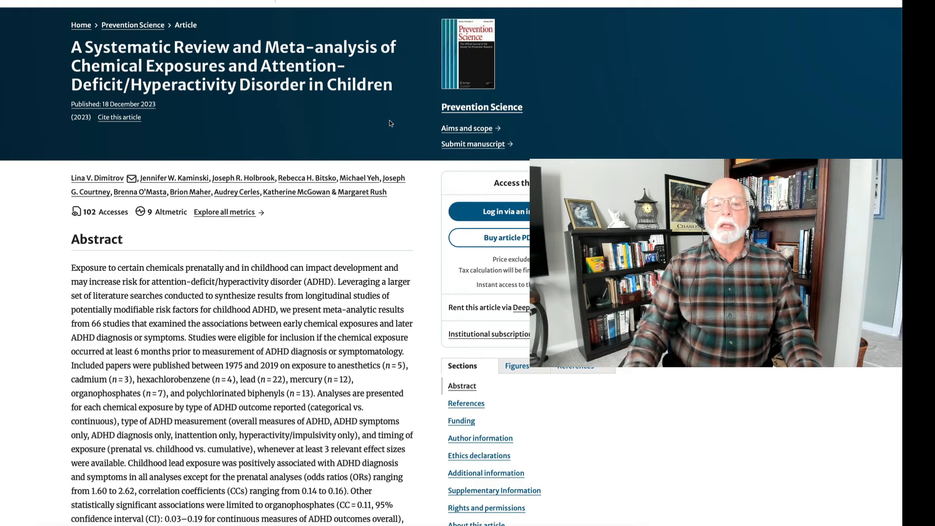
scroll("down", 3)
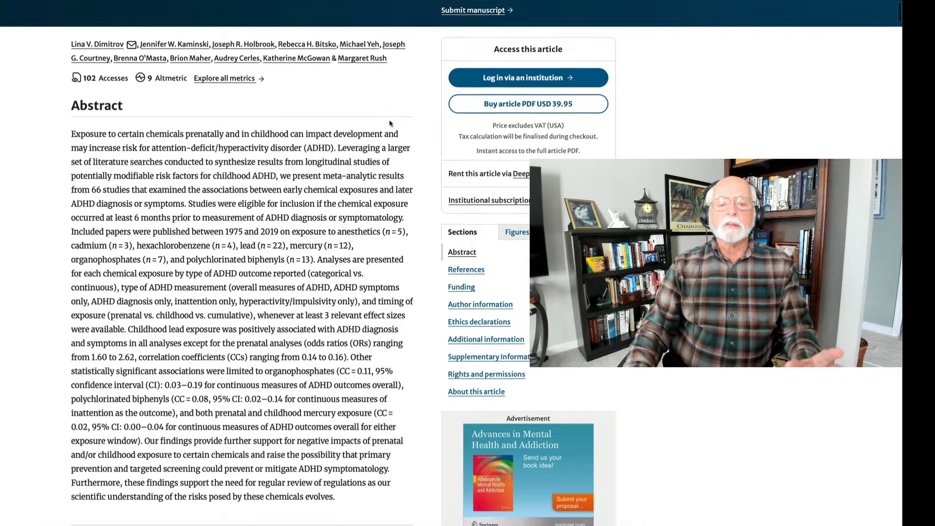
scroll("down", 3)
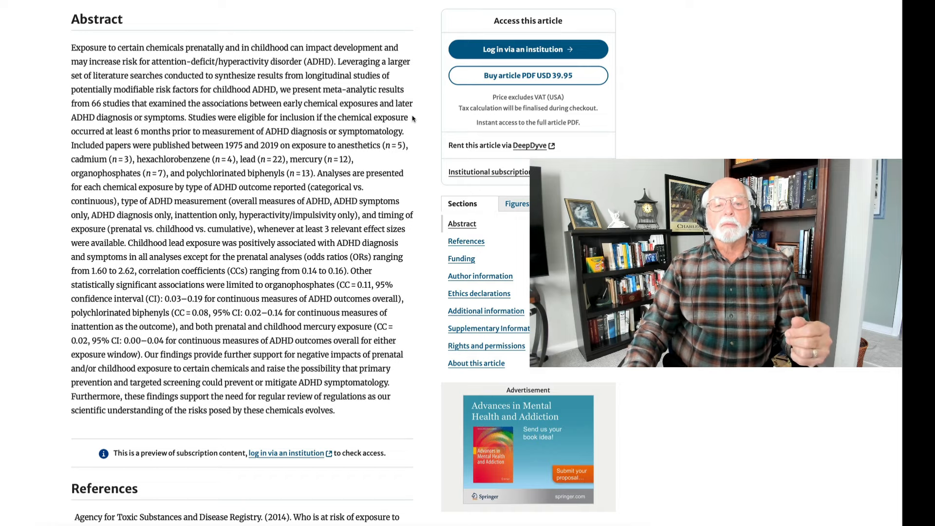
scroll("down", 3)
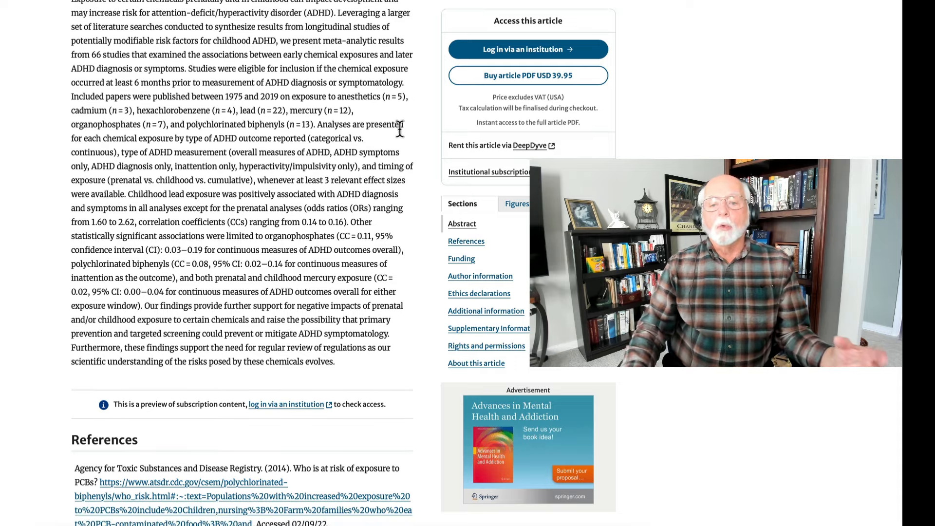
scroll("down", 3)
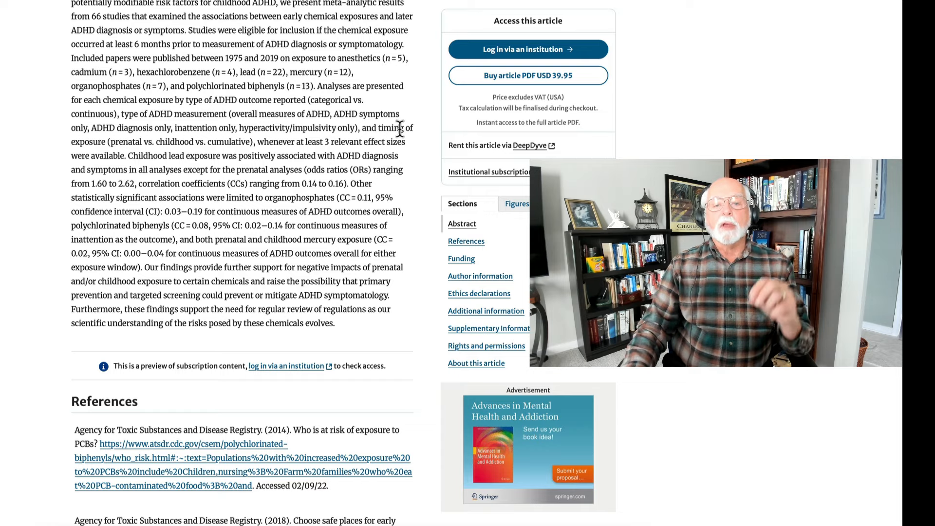
Scroll past the meta-analysis abstract until the second reference entry is fully visible
scroll("down", 3)
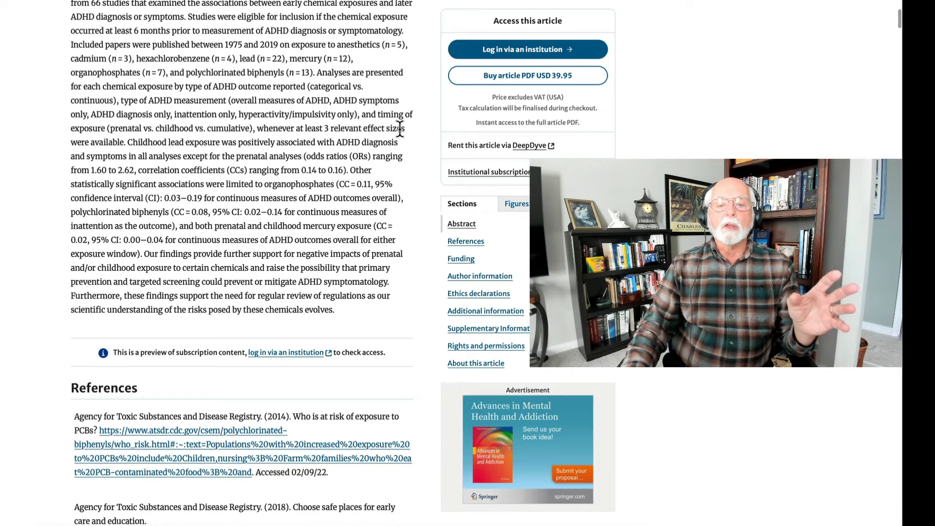
scroll("down", 3)
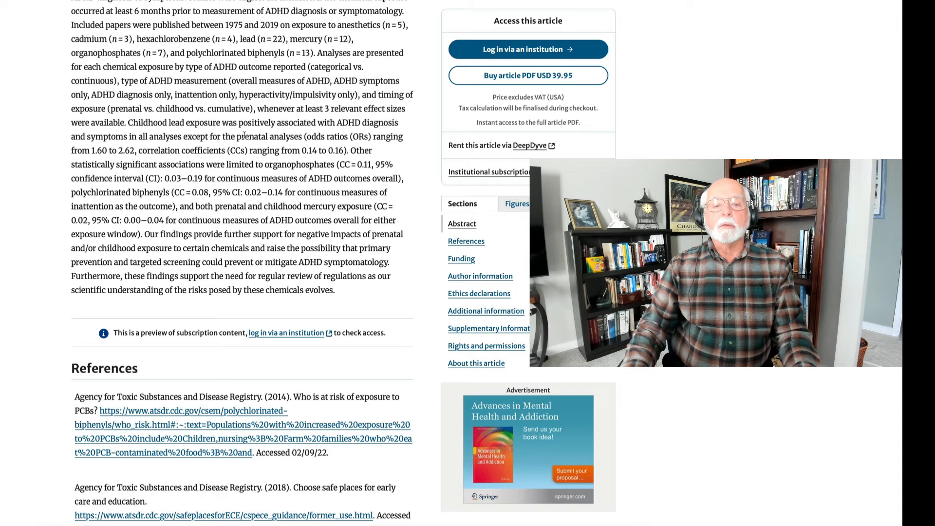
scroll("down", 3)
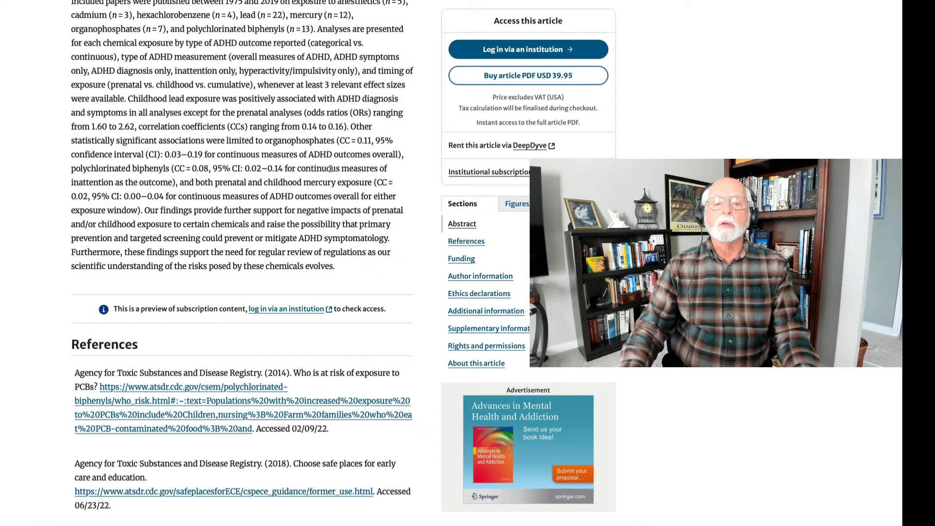
scroll("up", 3)
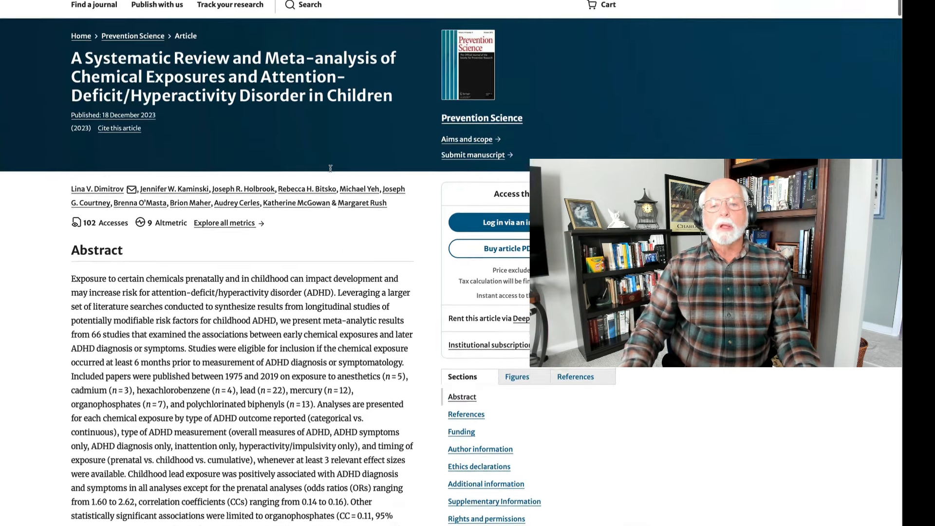
scroll("up", 3)
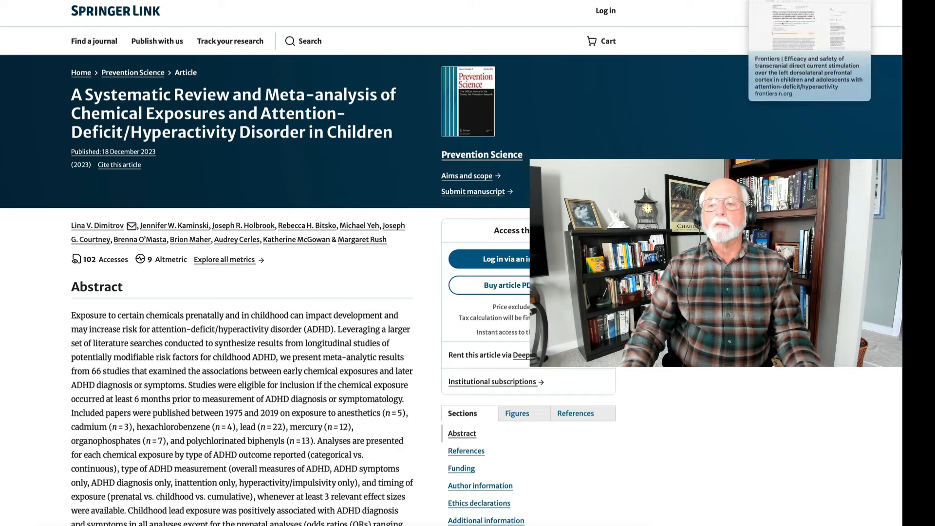
Switch to the Frontiers tab showing the tDCS trial for children with ADHD
left_click(808, 77)
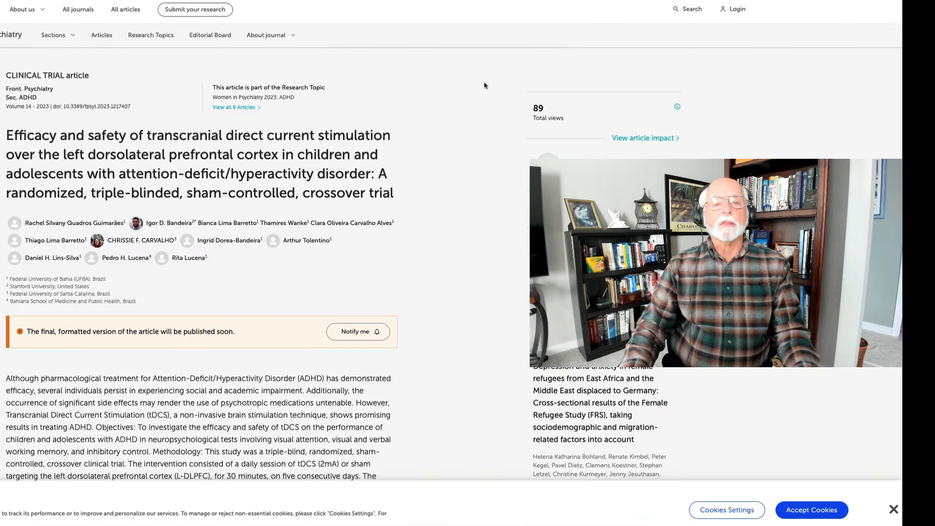
mouse_move(470, 85)
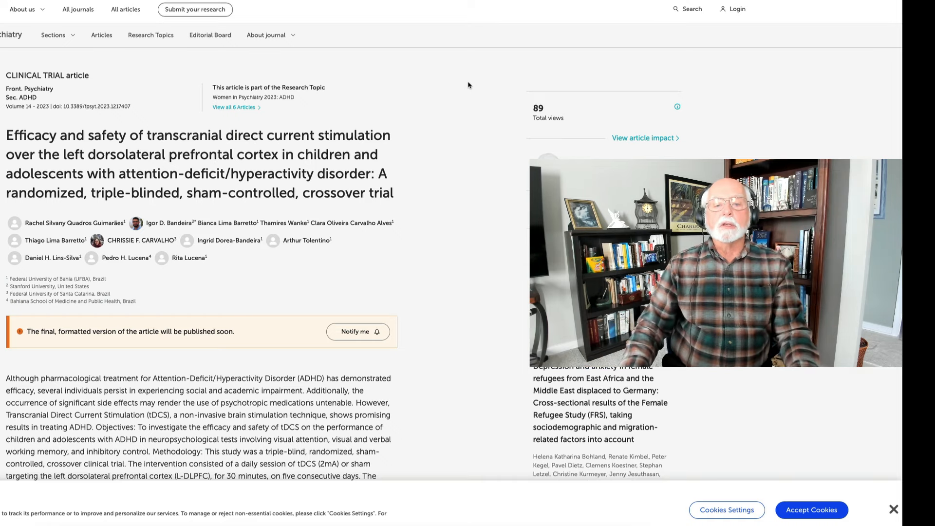
scroll("down", 3)
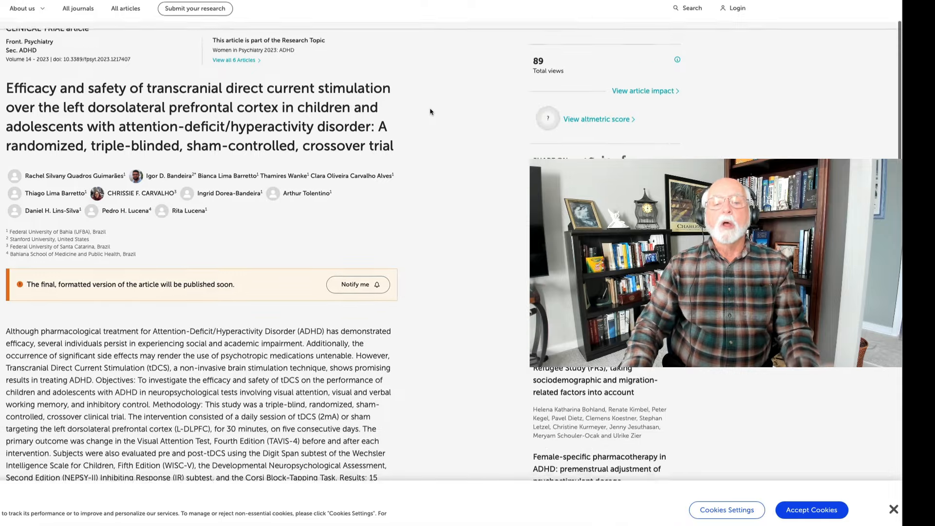
scroll("down", 3)
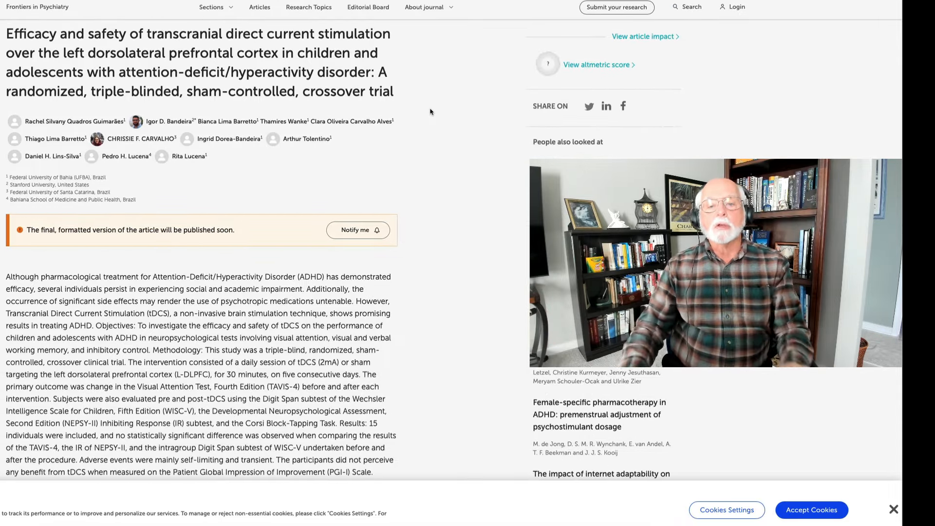
scroll("down", 3)
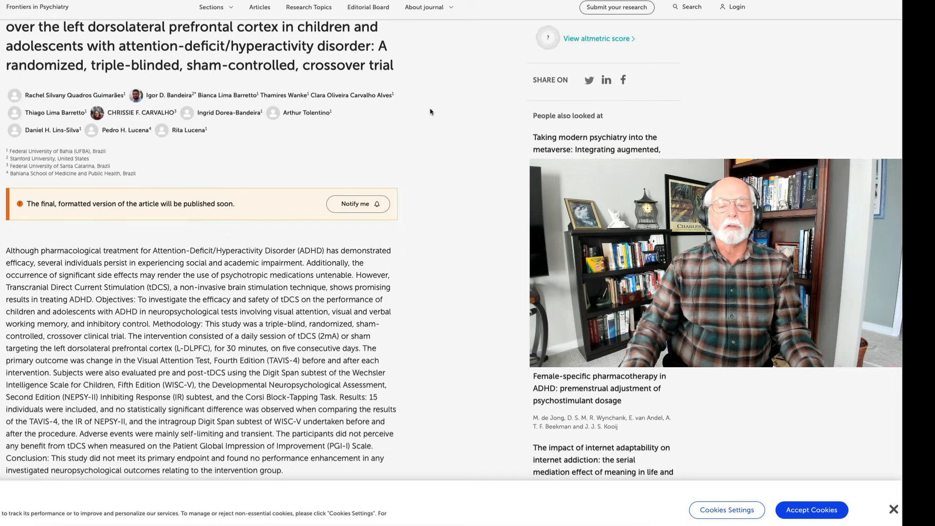
scroll("up", 3)
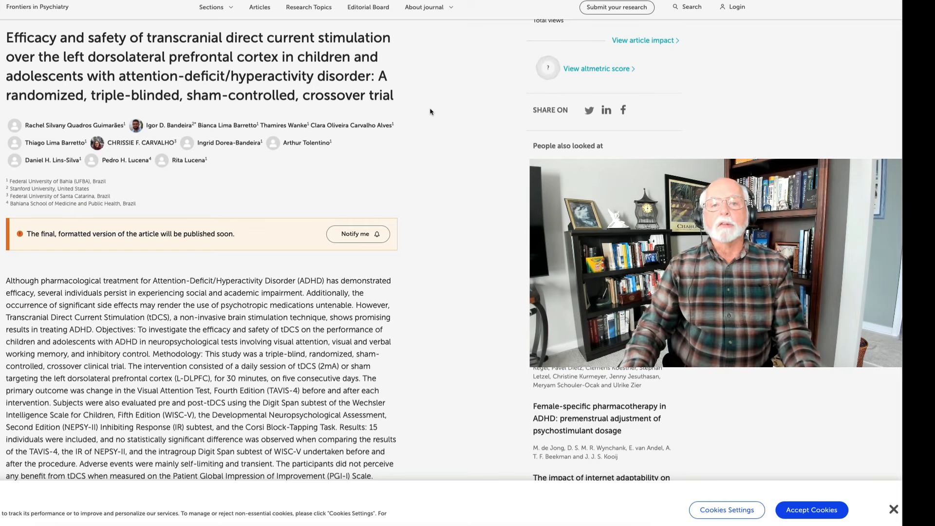
scroll("down", 3)
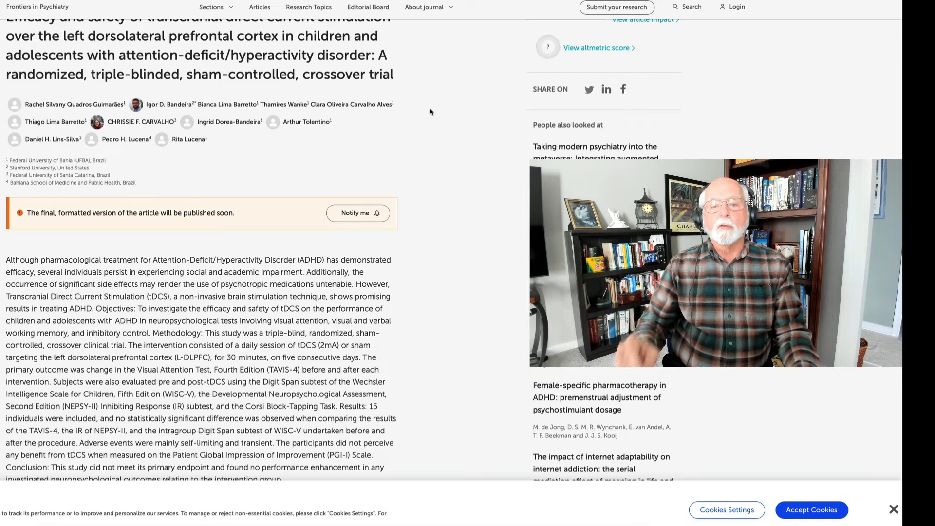
scroll("down", 3)
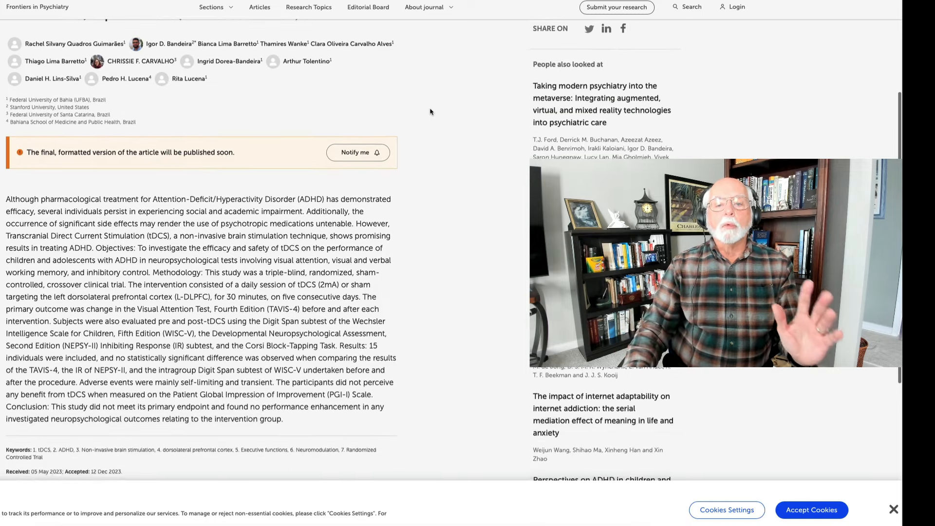
scroll("down", 3)
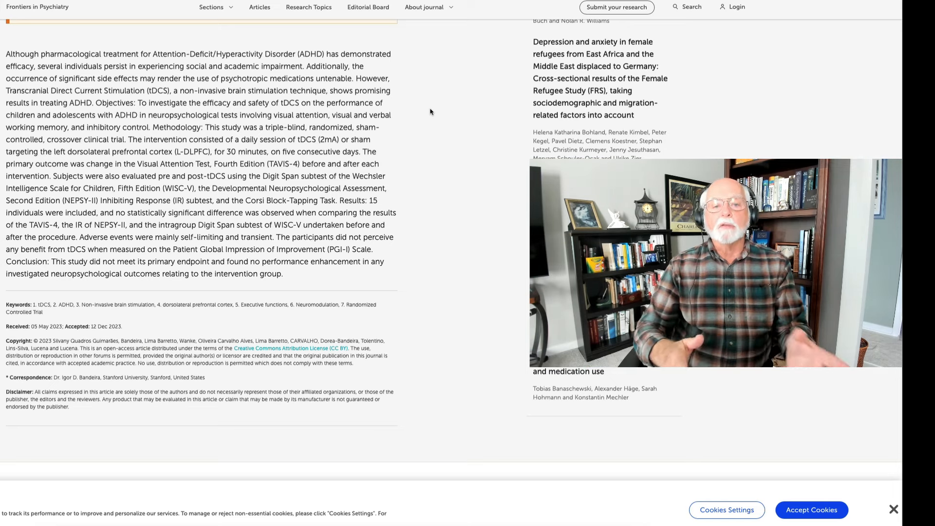
mouse_move(435, 103)
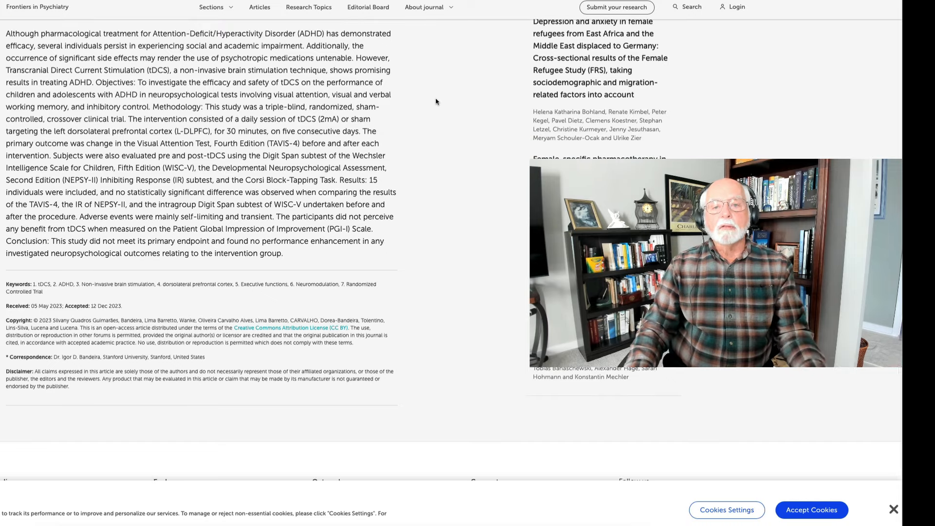
scroll("up", 3)
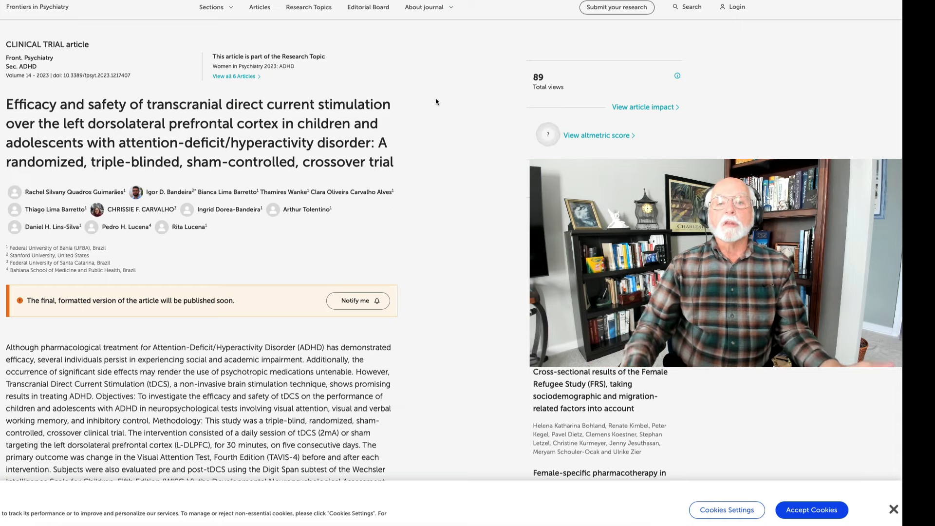
scroll("down", 3)
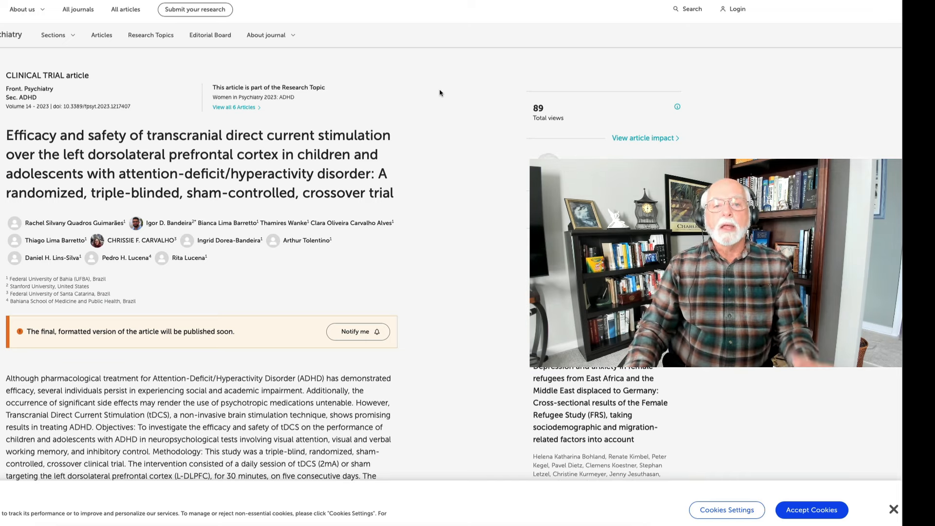
mouse_move(564, 33)
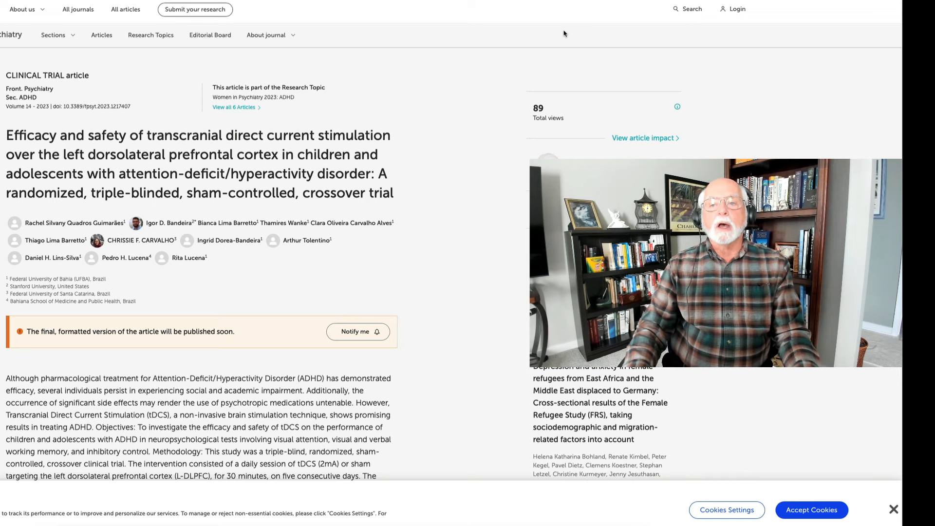